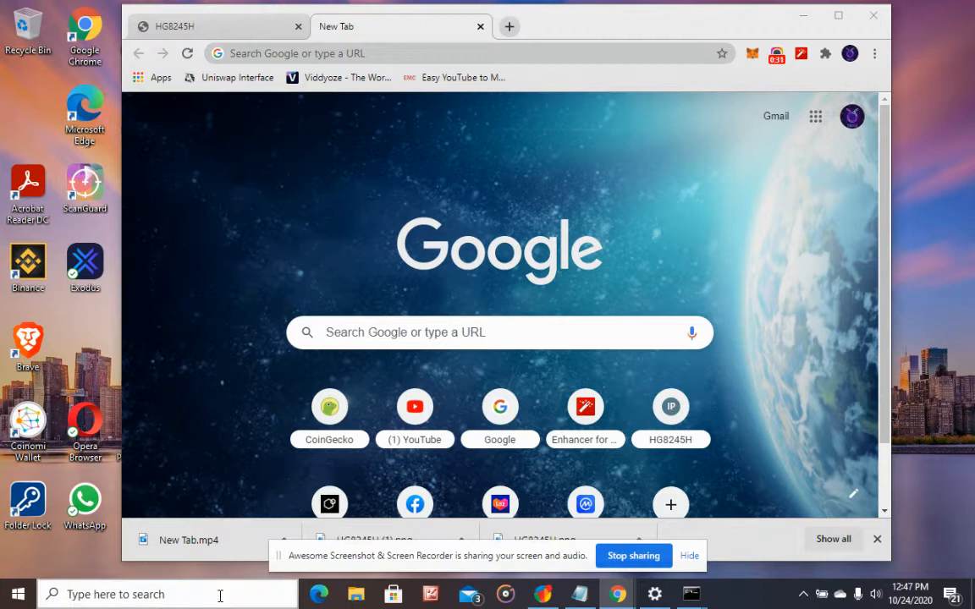
Step: Search Windows for cmd and launch the Command Prompt app
{"action": "left_click", "coordinate": [169, 594]}
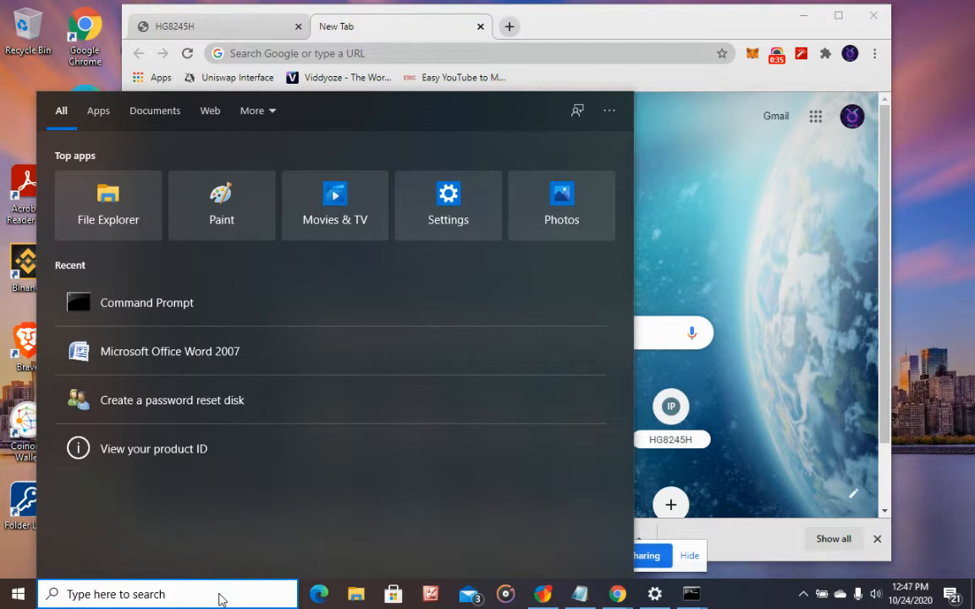
{"action": "type", "text": "Command Prompt"}
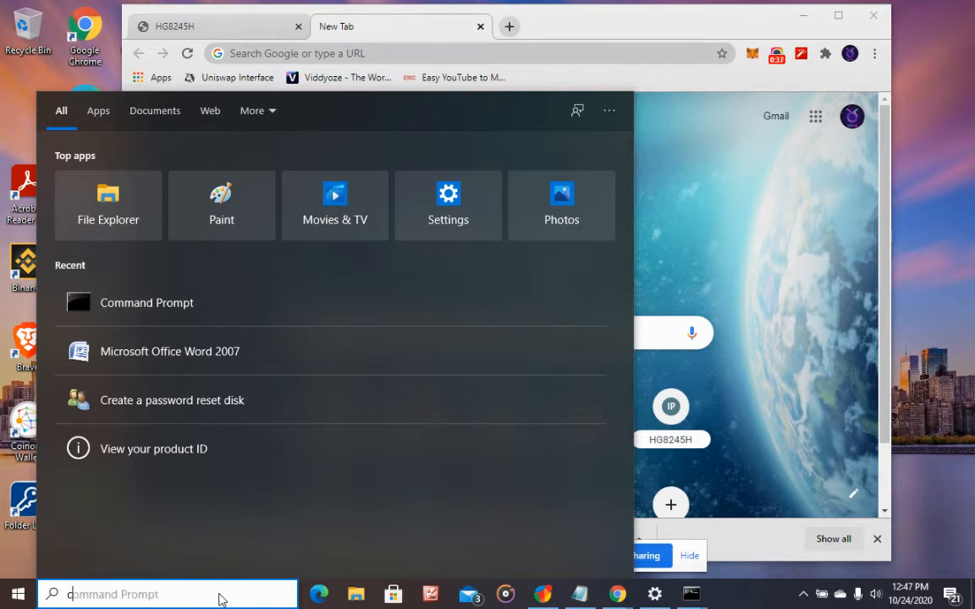
{"action": "type", "text": "cmd"}
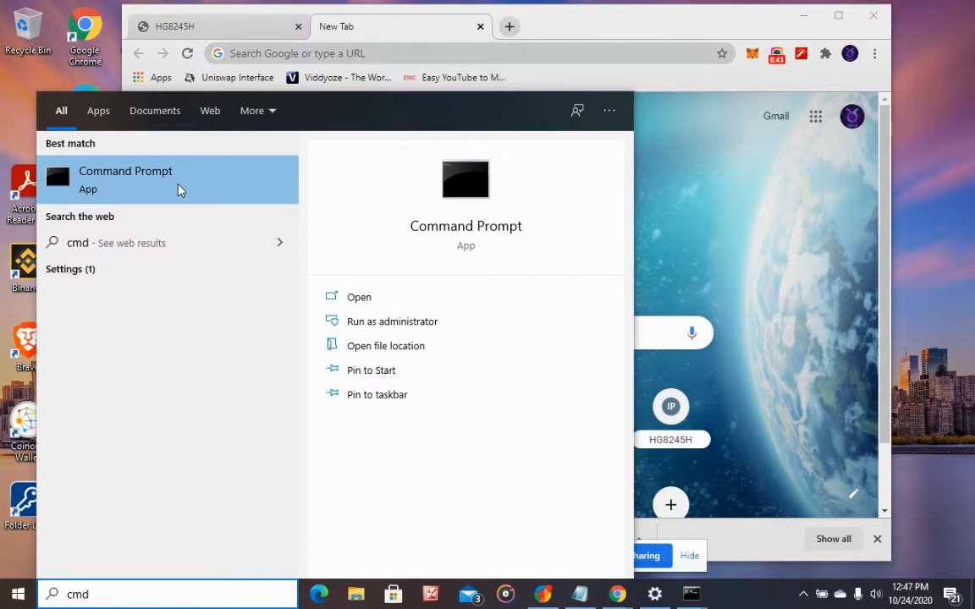
{"action": "left_click", "coordinate": [125, 179]}
{"action": "type", "text": "ipco"}
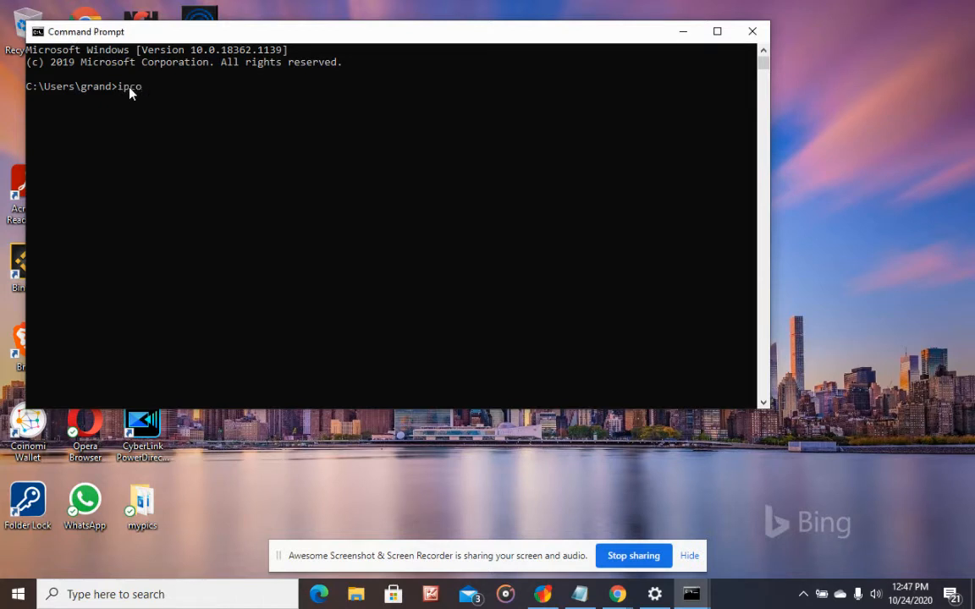
Step: Run ipconfig /all to list adapter details including default gateway 192.168.100.1
{"action": "type", "text": "nfig"}
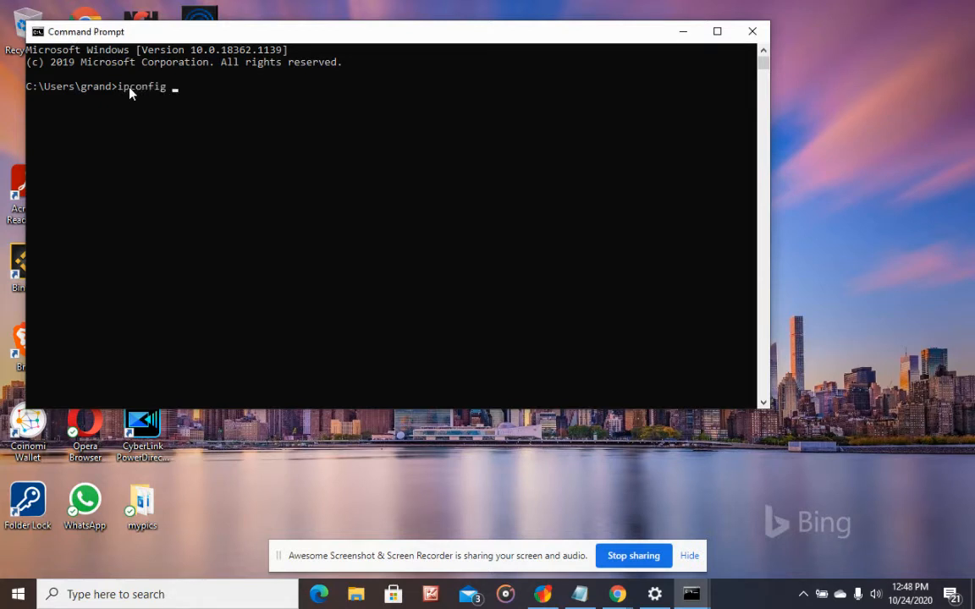
{"action": "type", "text": "/al"}
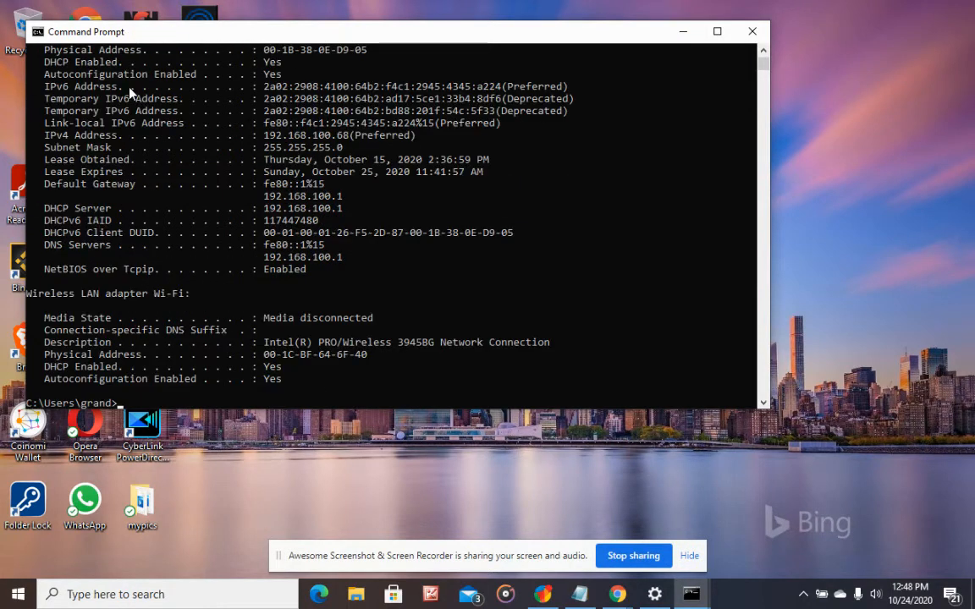
{"action": "mouse_move", "coordinate": [180, 176]}
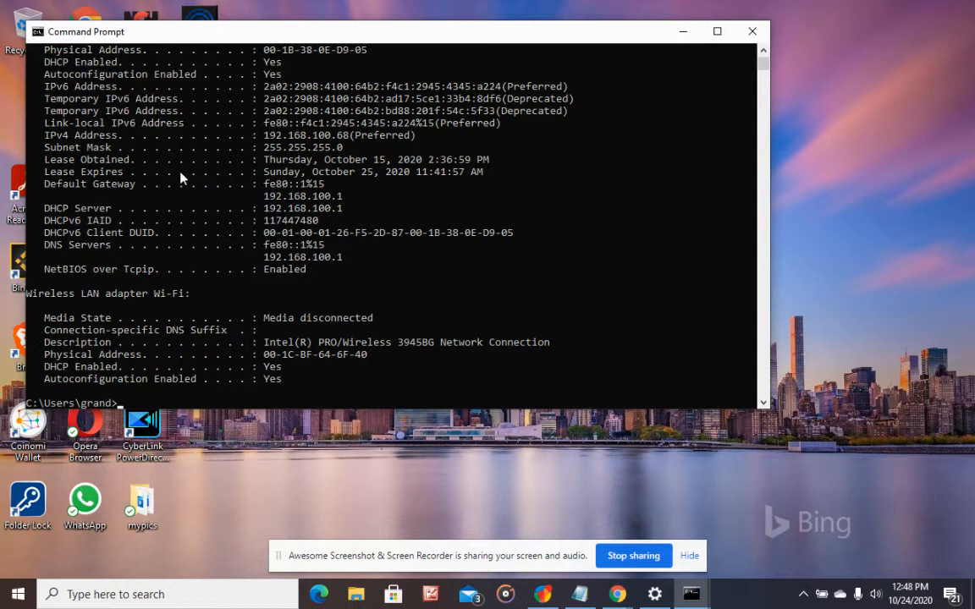
{"action": "mouse_move", "coordinate": [177, 184]}
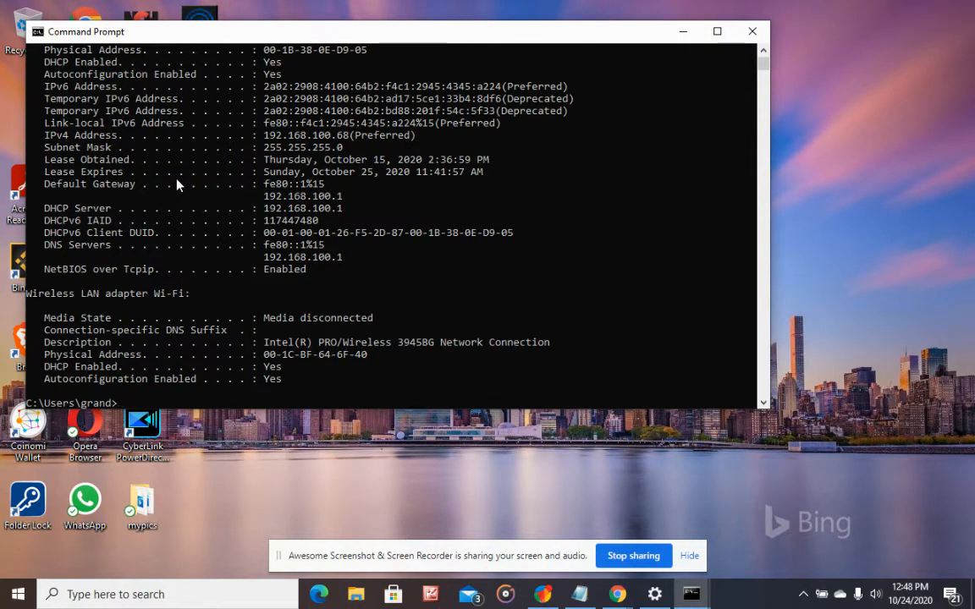
{"action": "mouse_move", "coordinate": [47, 191]}
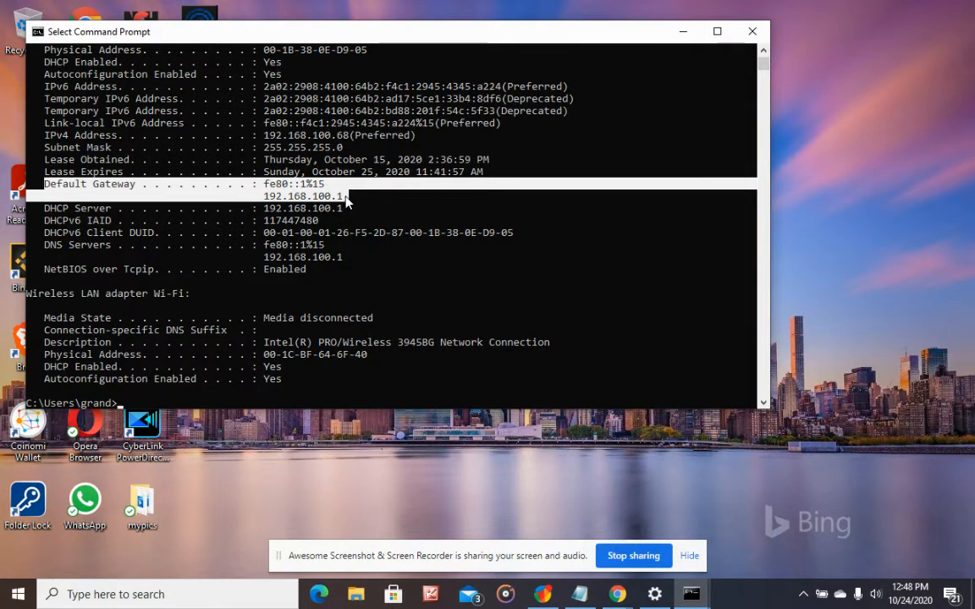
{"action": "mouse_move", "coordinate": [876, 174]}
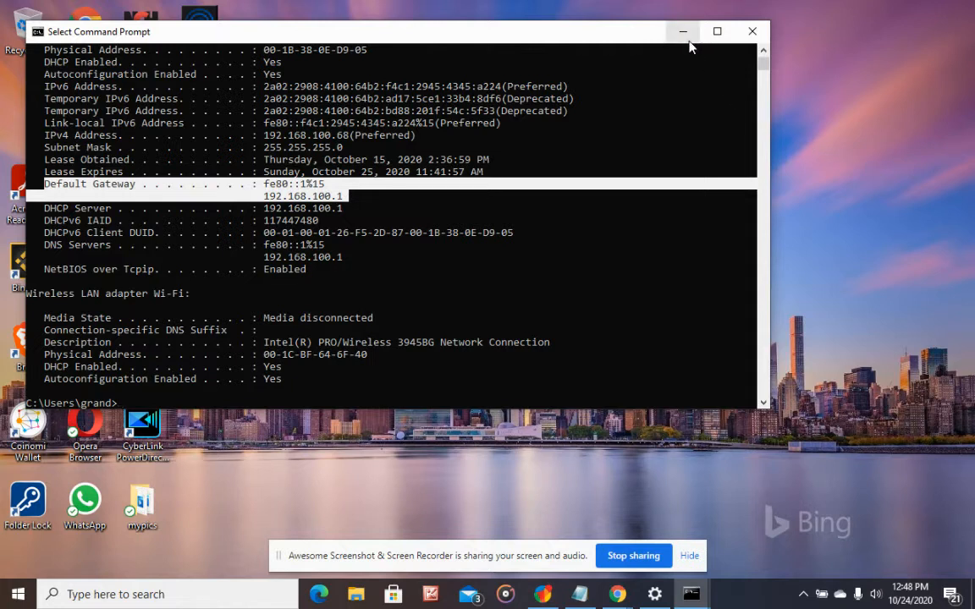
{"action": "mouse_move", "coordinate": [683, 31]}
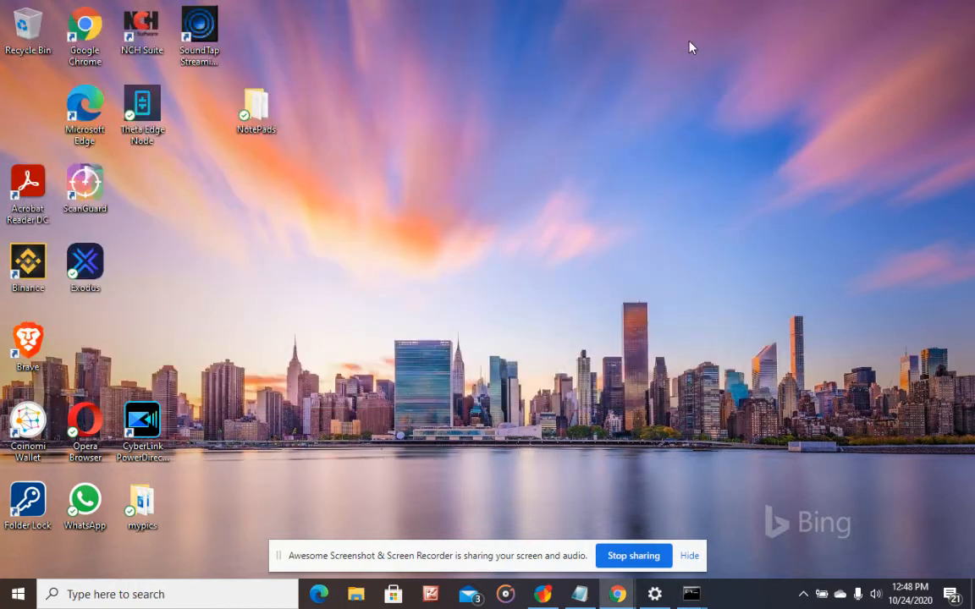
{"action": "mouse_move", "coordinate": [617, 593]}
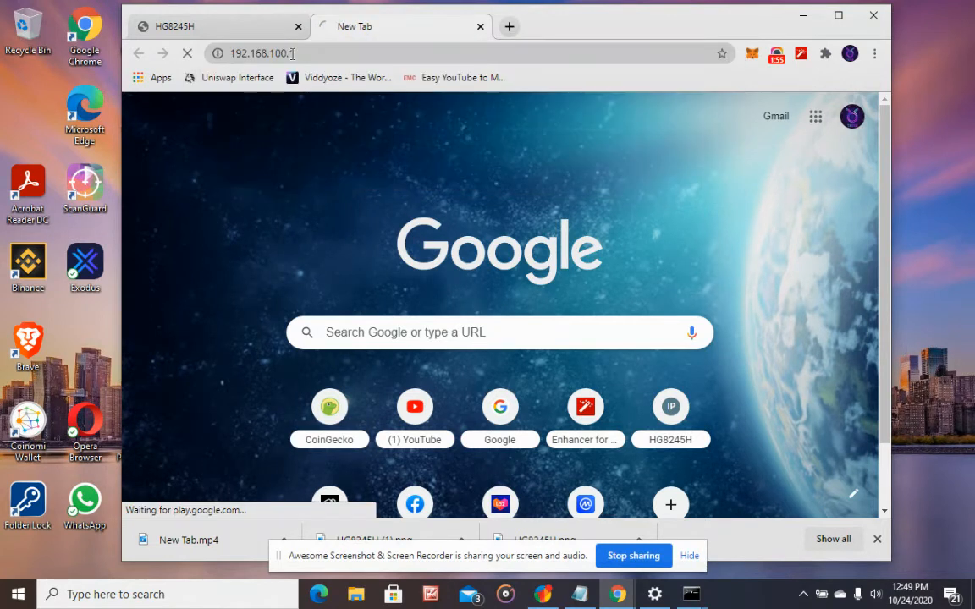
Step: Load the router login page at 192.168.100.1 in Chrome
{"action": "key", "text": "enter"}
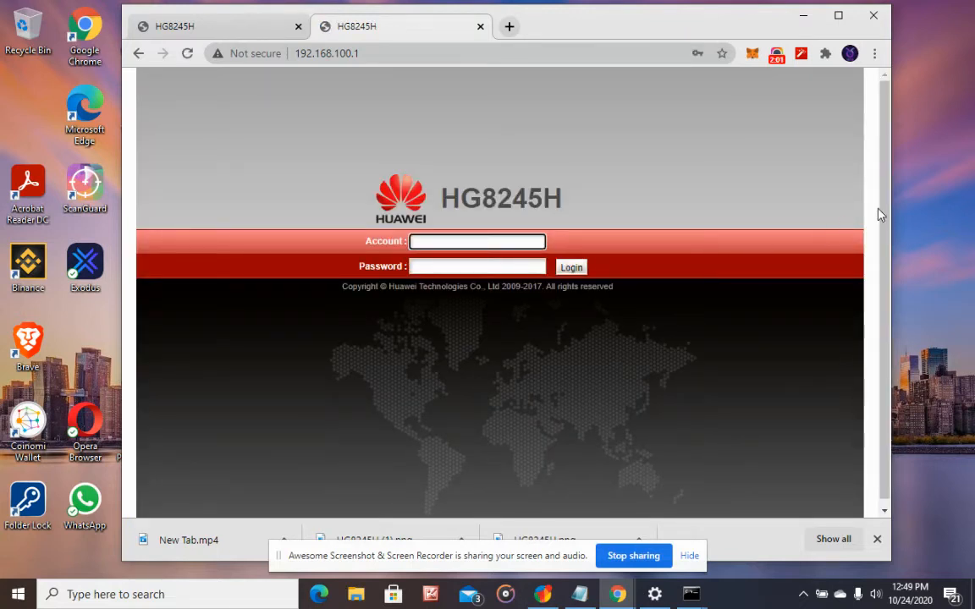
{"action": "mouse_move", "coordinate": [563, 237]}
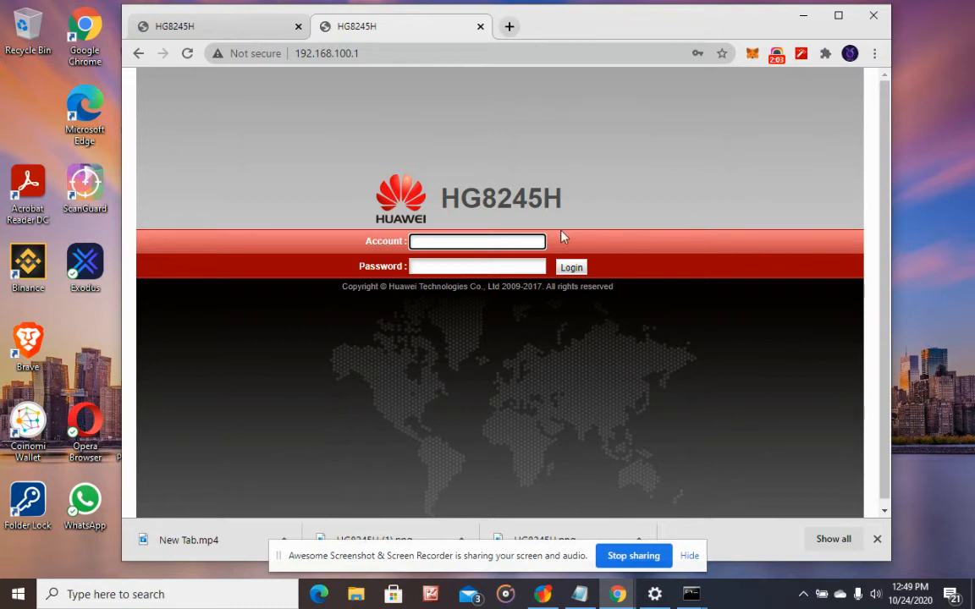
Step: Enter the account name root on the HG8245H login page
{"action": "left_click", "coordinate": [477, 242]}
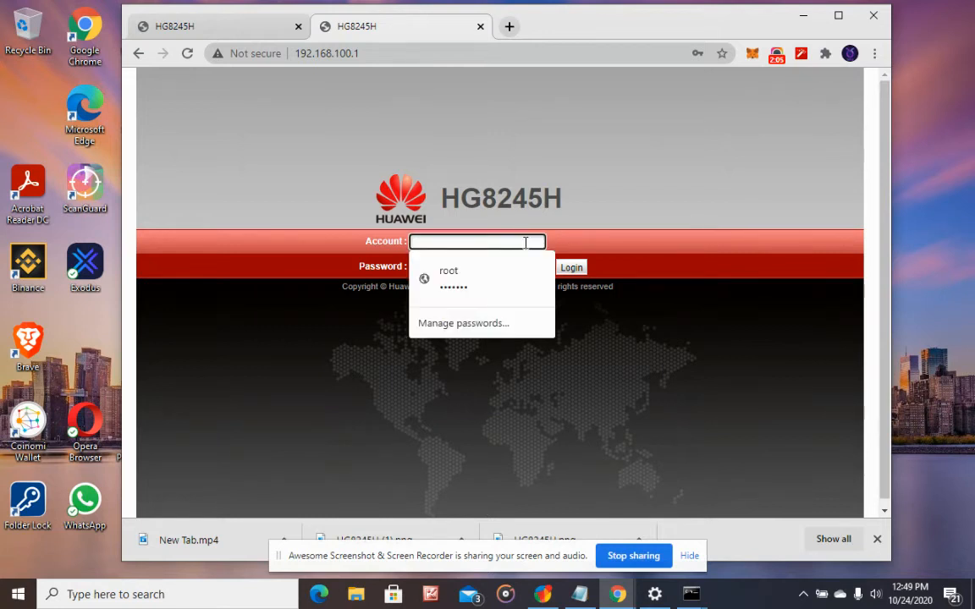
{"action": "mouse_move", "coordinate": [598, 226]}
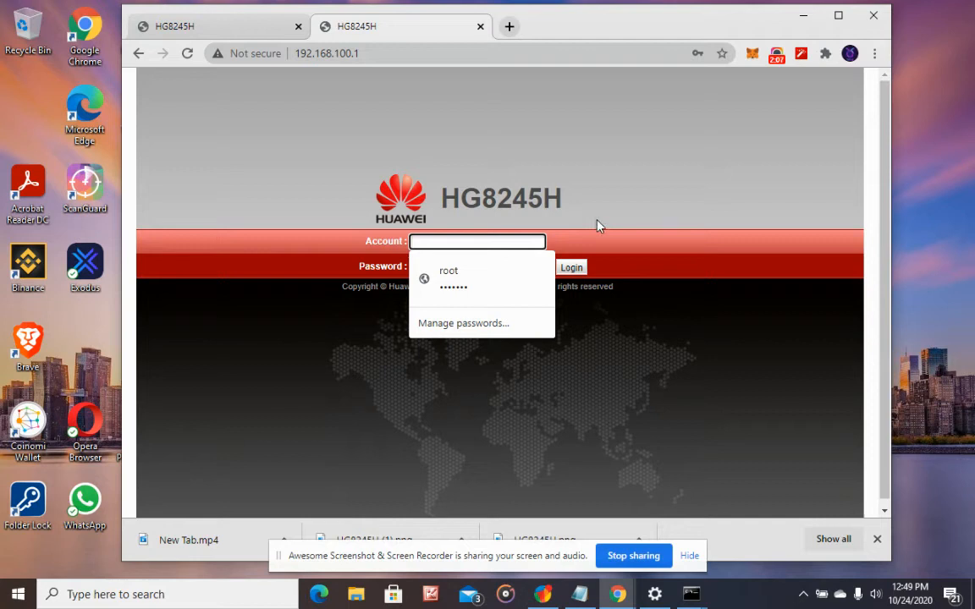
{"action": "left_click", "coordinate": [477, 266]}
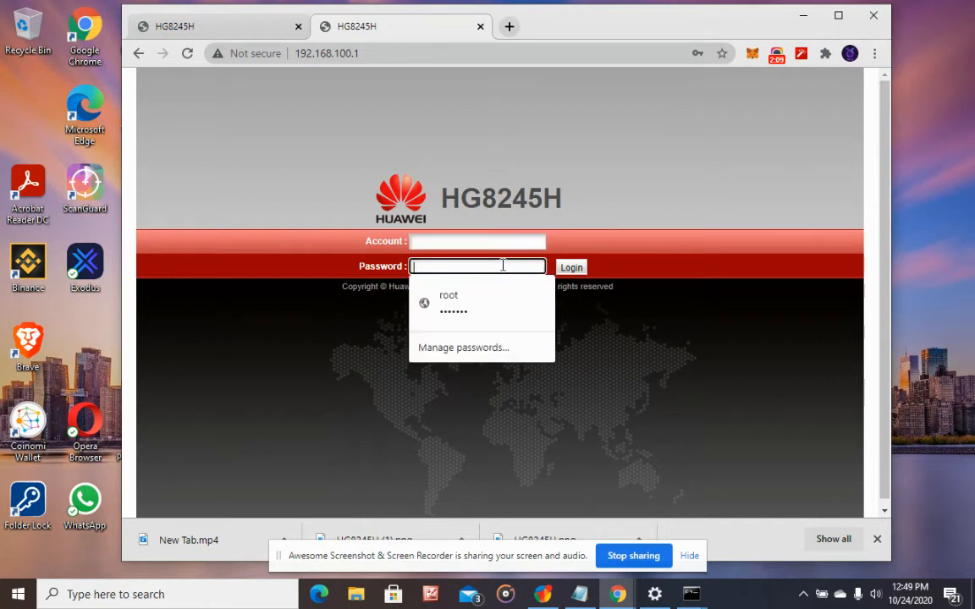
{"action": "left_click", "coordinate": [478, 241]}
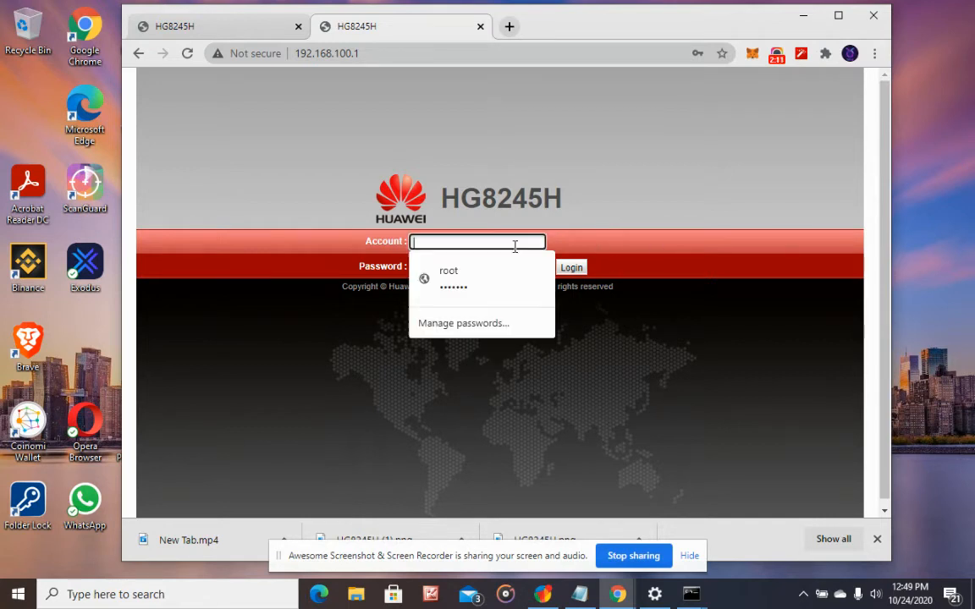
{"action": "type", "text": "r"}
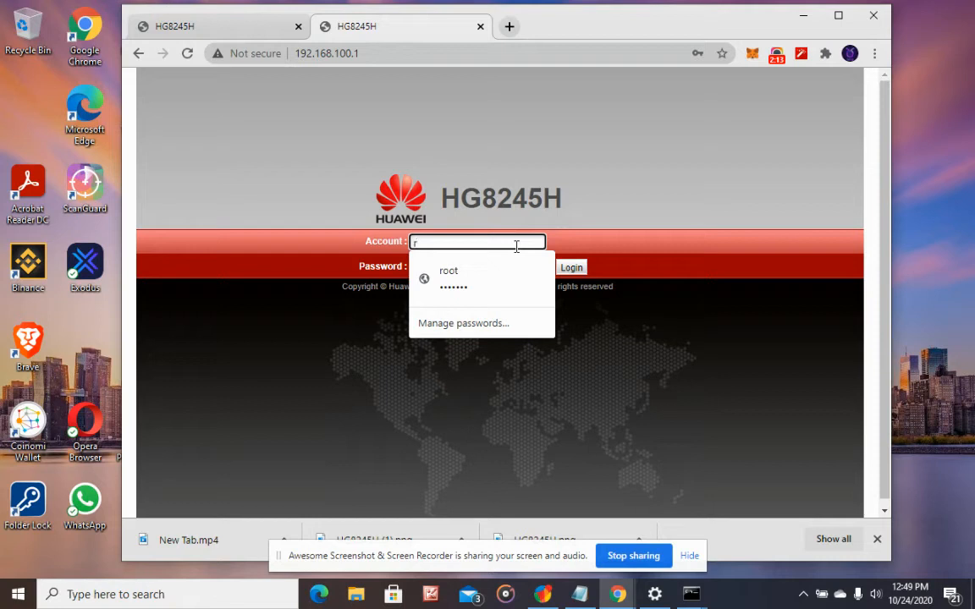
{"action": "type", "text": "oot"}
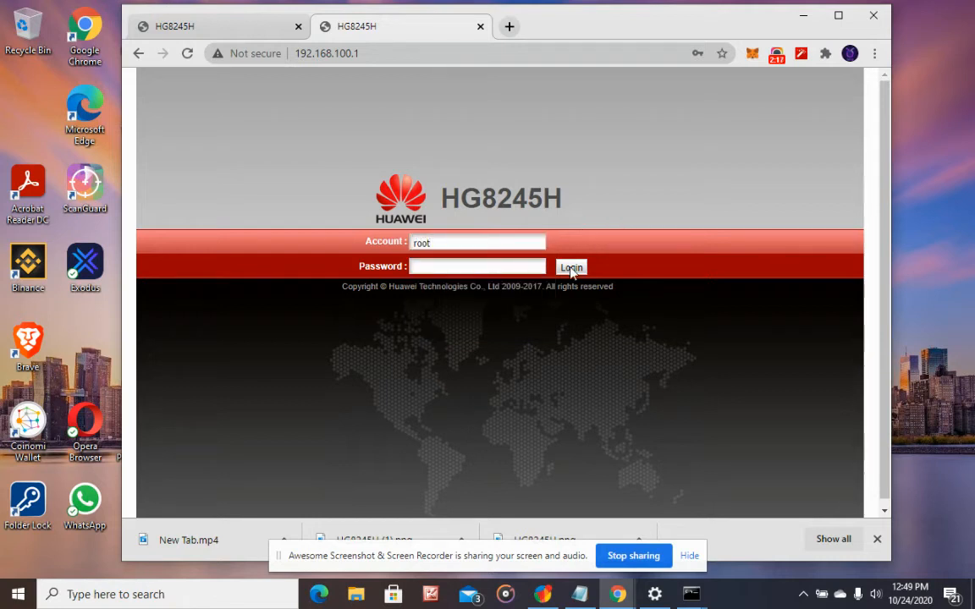
{"action": "mouse_move", "coordinate": [487, 288]}
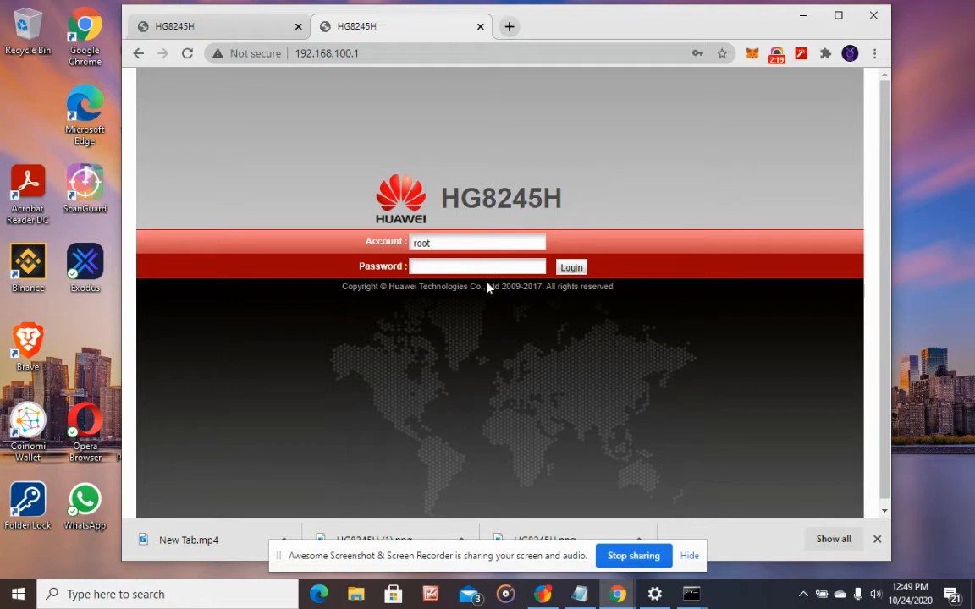
Step: Enter the password and sign in to the router admin as root
{"action": "left_click", "coordinate": [477, 266]}
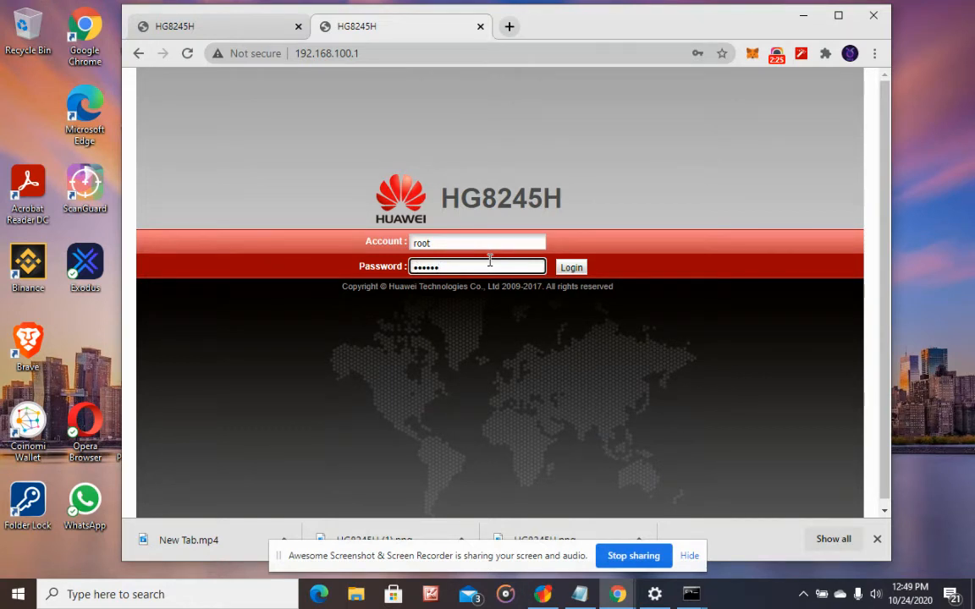
{"action": "type", "text": "•"}
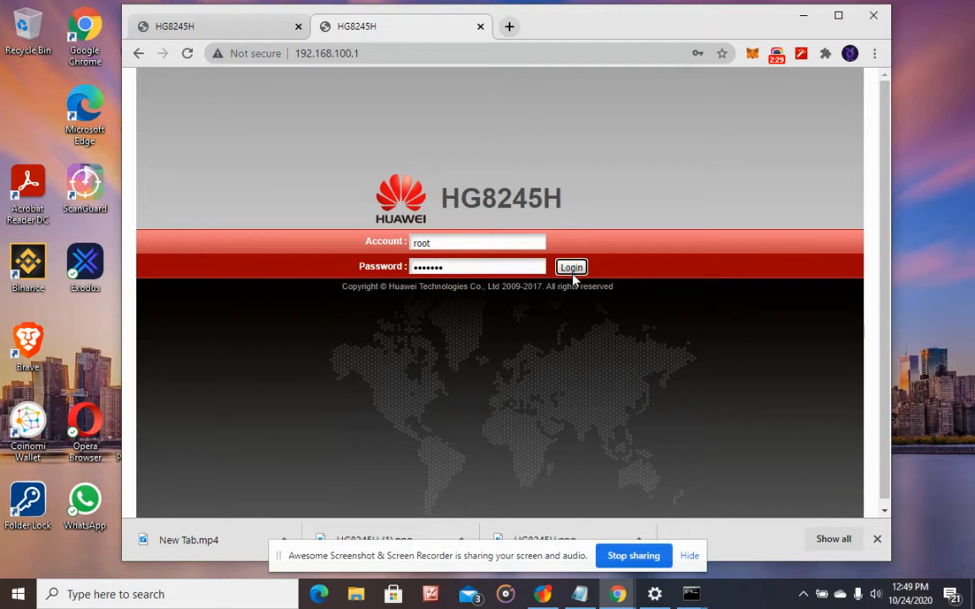
{"action": "left_click", "coordinate": [570, 268]}
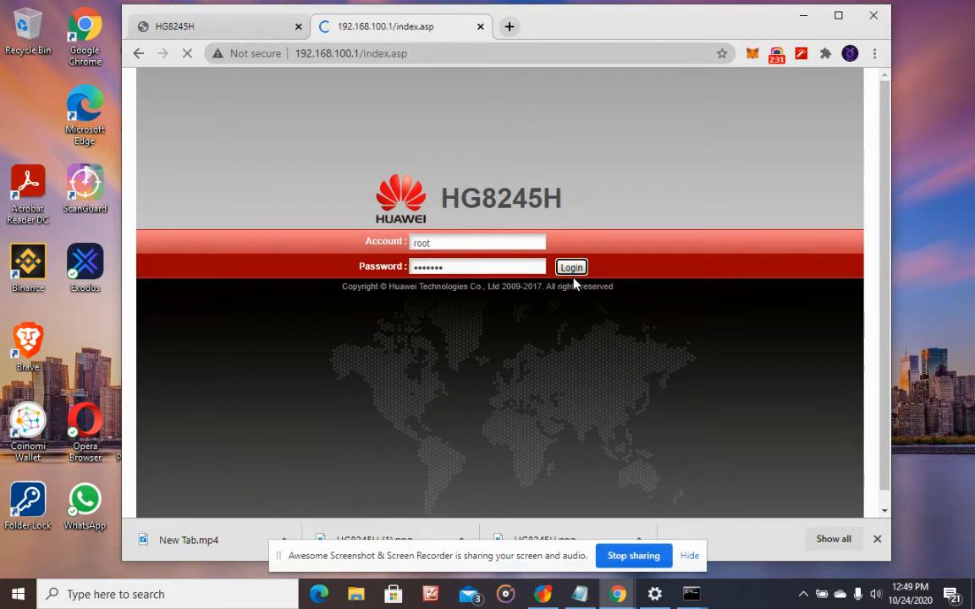
{"action": "left_click", "coordinate": [571, 267]}
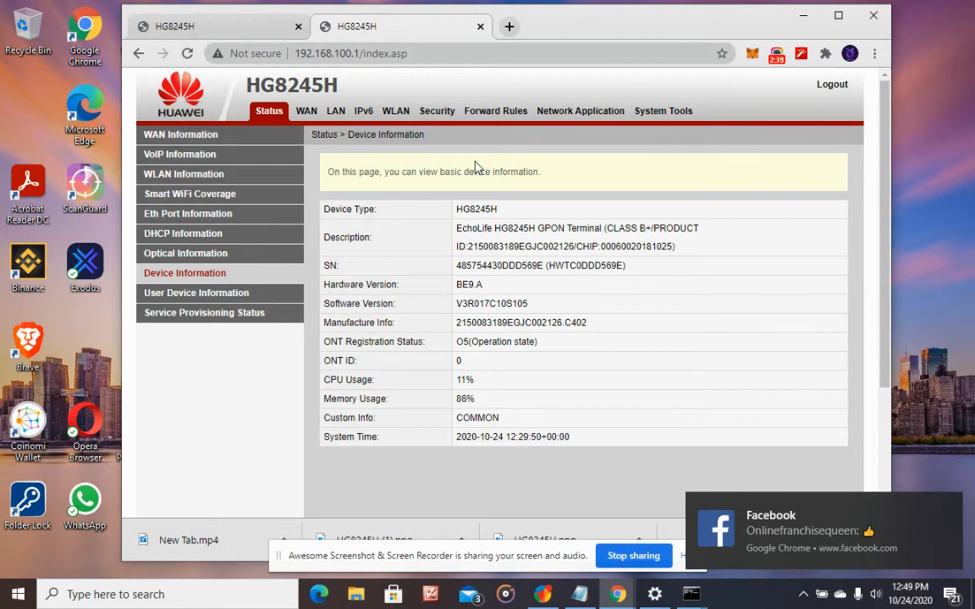
Step: Switch from the device status page to the WLAN Basic Configuration page
{"action": "scroll", "scroll_direction": "down", "scroll_amount": 3}
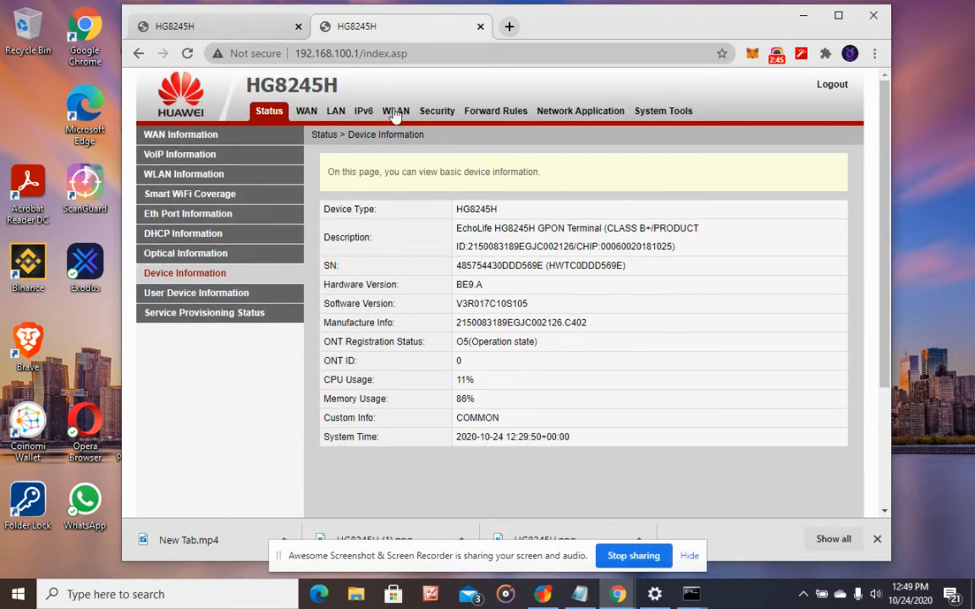
{"action": "left_click", "coordinate": [392, 111]}
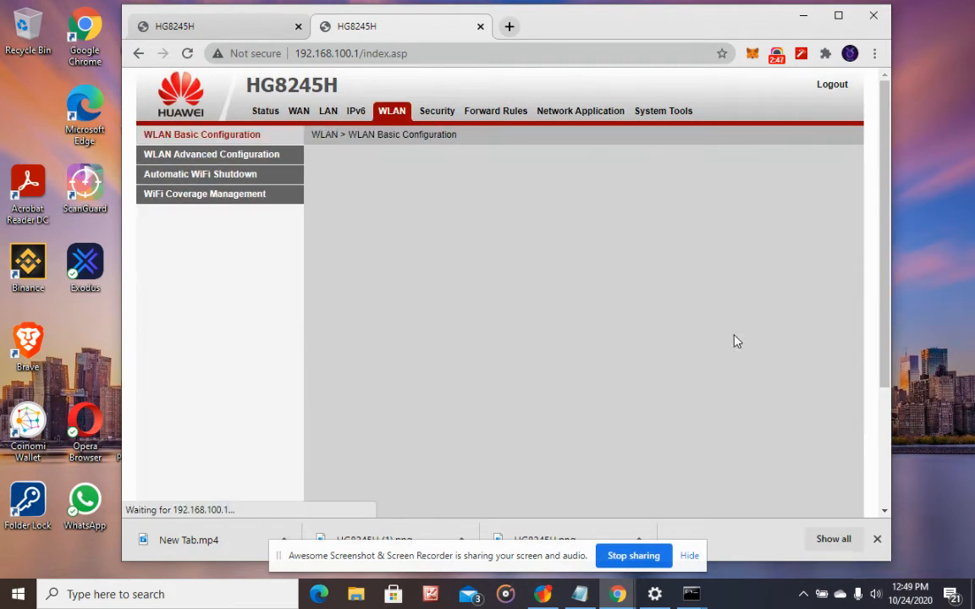
Step: Replace the SSID name perez17 with Pinoy-IT using the autofill suggestion
{"action": "left_click", "coordinate": [201, 135]}
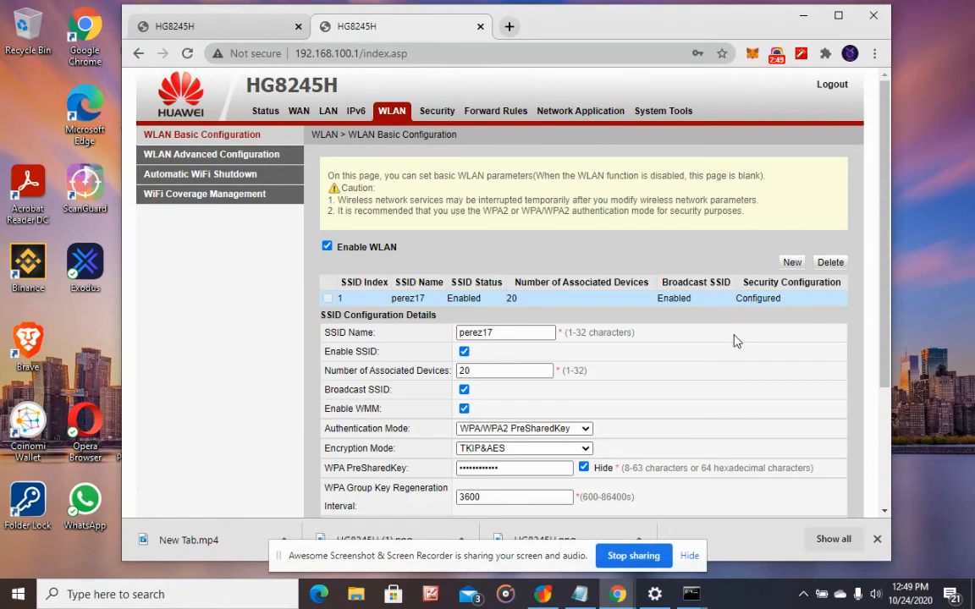
{"action": "mouse_move", "coordinate": [212, 144]}
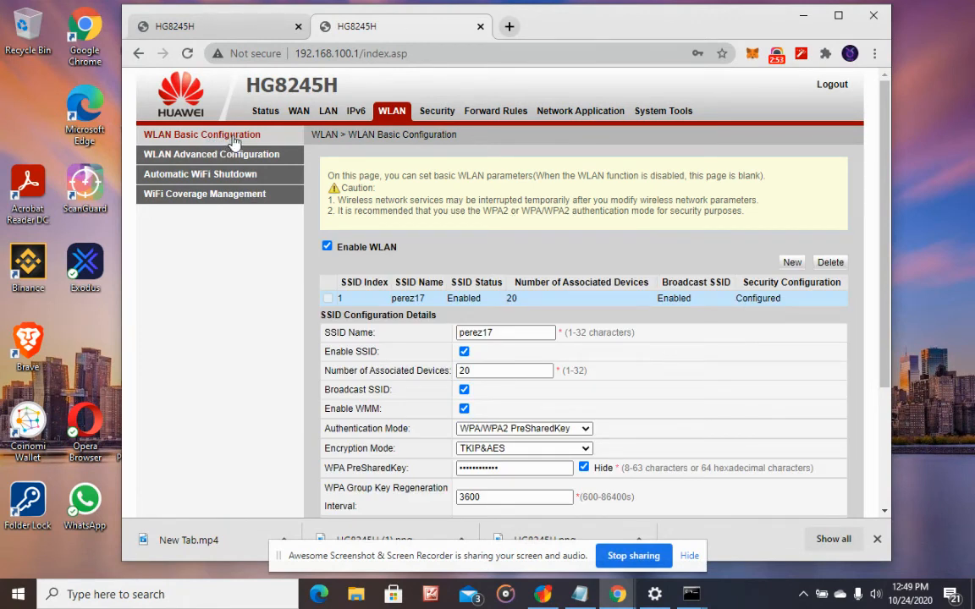
{"action": "mouse_move", "coordinate": [447, 347]}
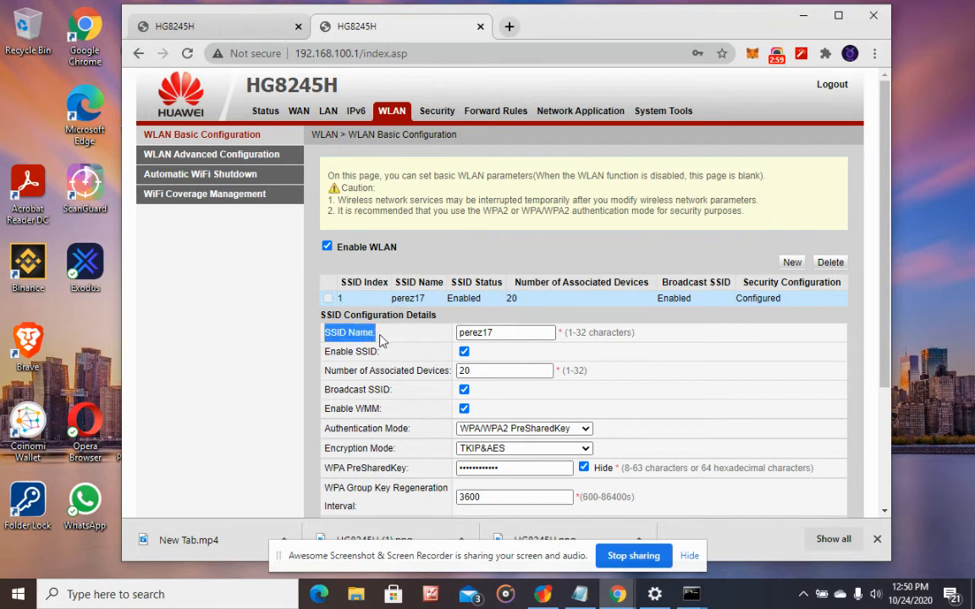
{"action": "mouse_move", "coordinate": [384, 340]}
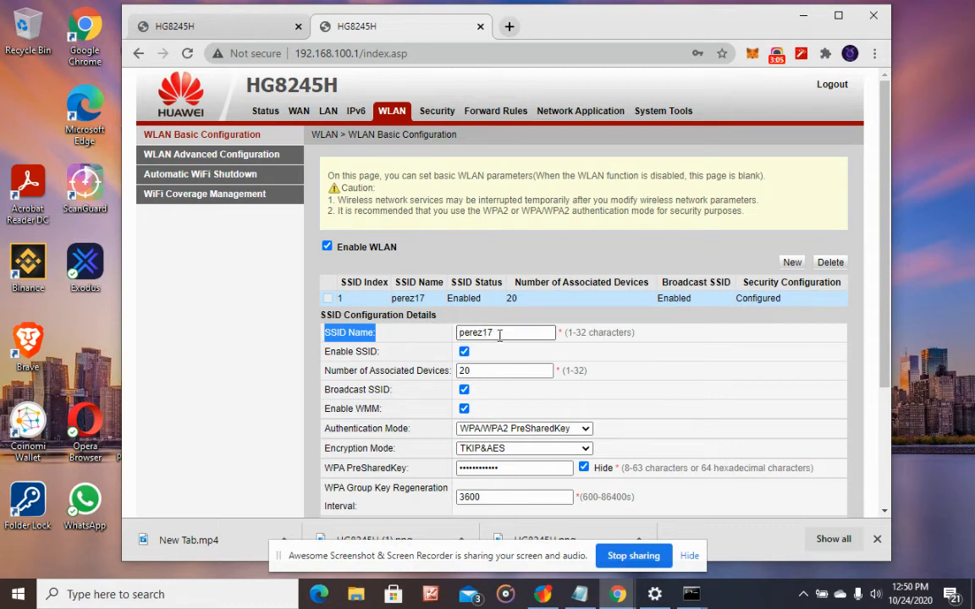
{"action": "double_click", "coordinate": [505, 331]}
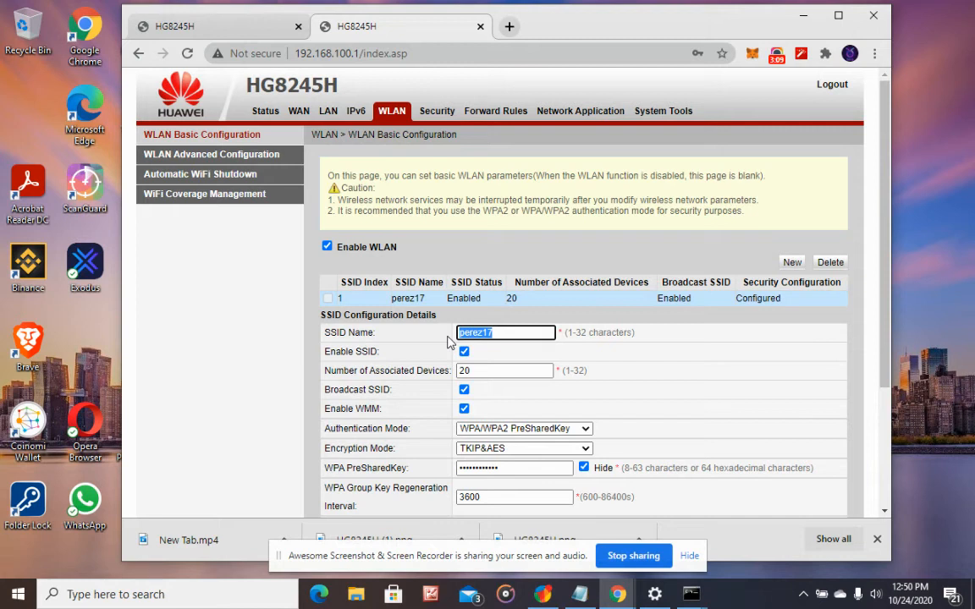
{"action": "left_click", "coordinate": [506, 331]}
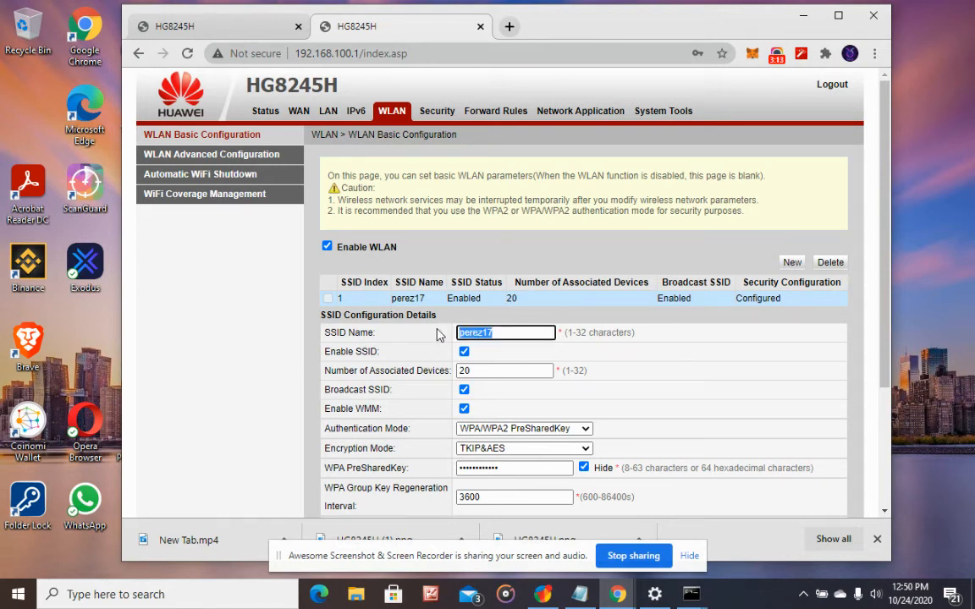
{"action": "type", "text": "Pinoy"}
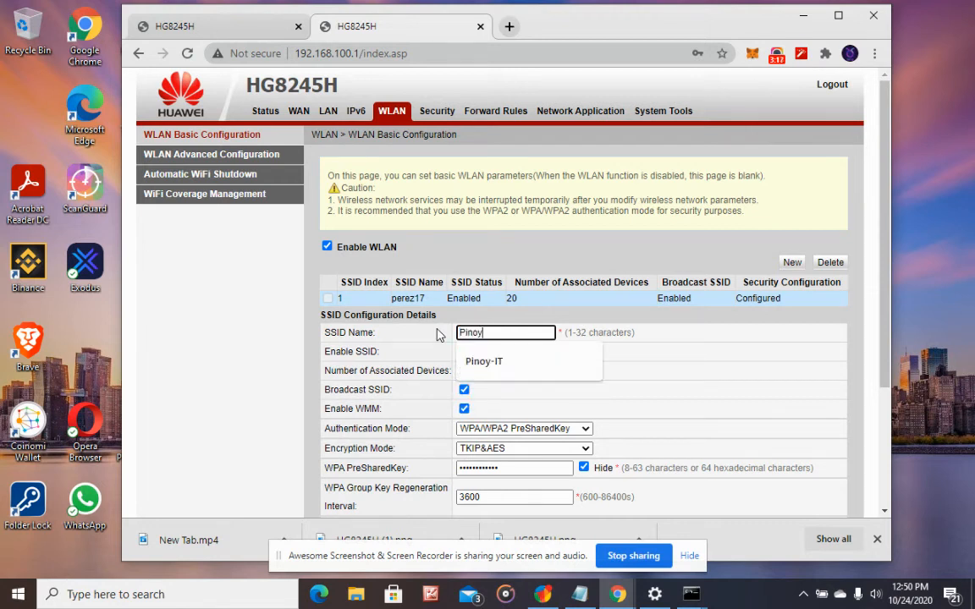
{"action": "type", "text": "-"}
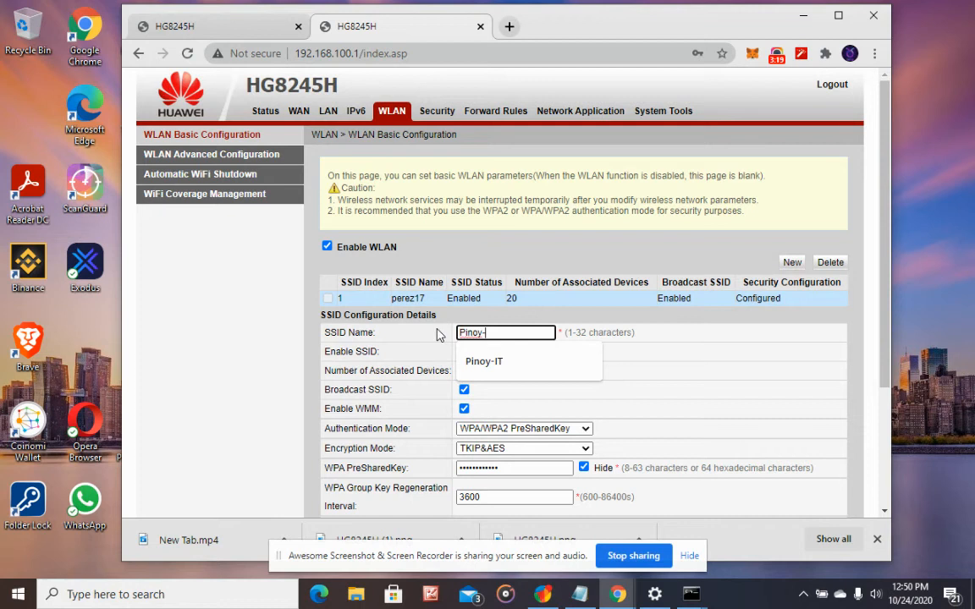
{"action": "left_click", "coordinate": [485, 361]}
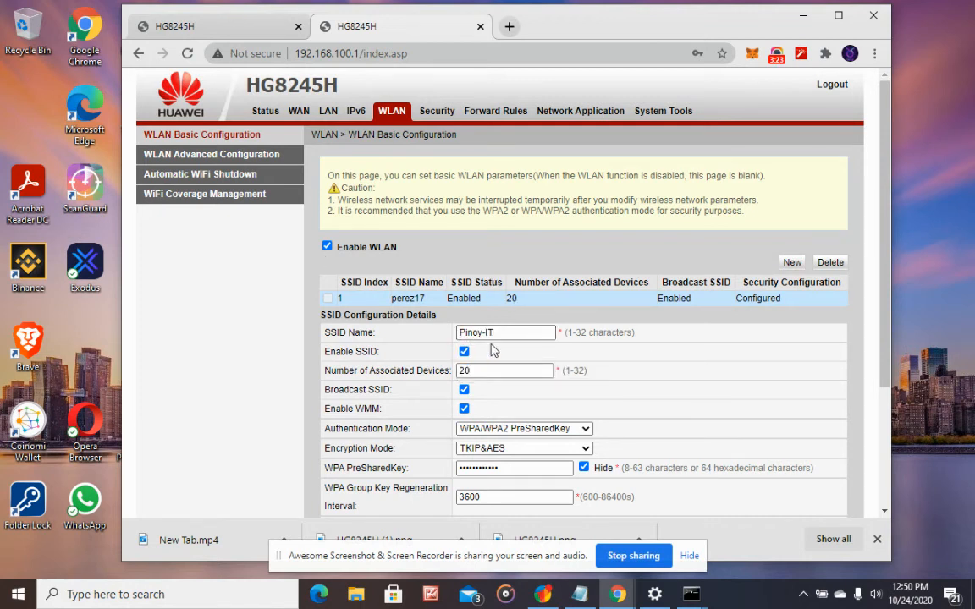
{"action": "scroll", "scroll_direction": "down", "scroll_amount": 3}
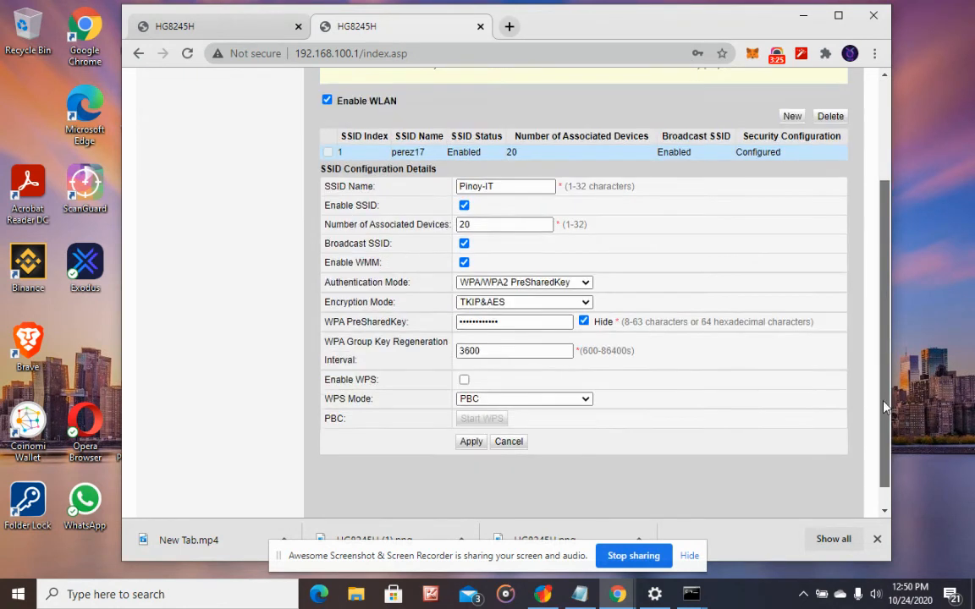
{"action": "scroll", "scroll_direction": "down", "scroll_amount": 3}
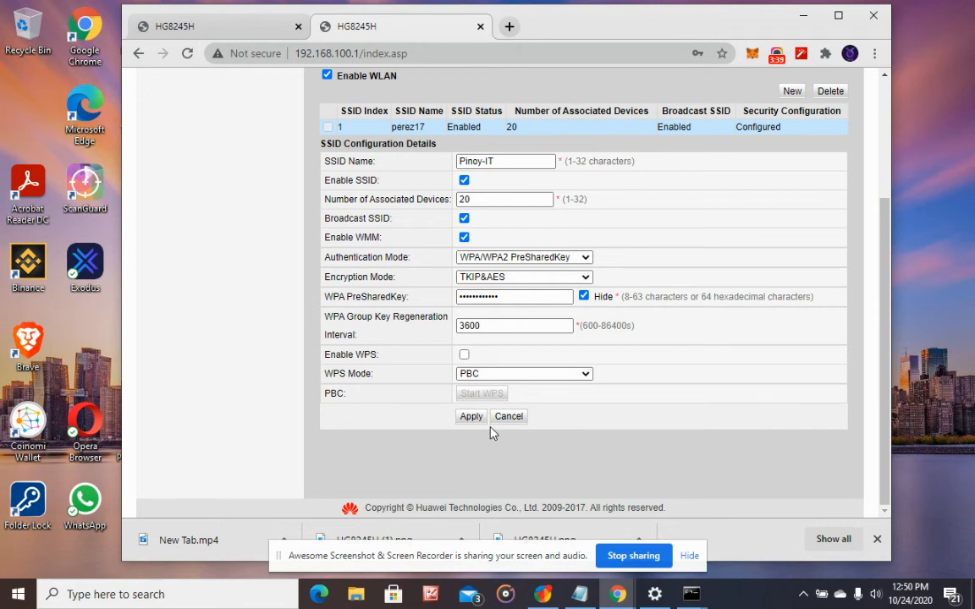
{"action": "mouse_move", "coordinate": [525, 446]}
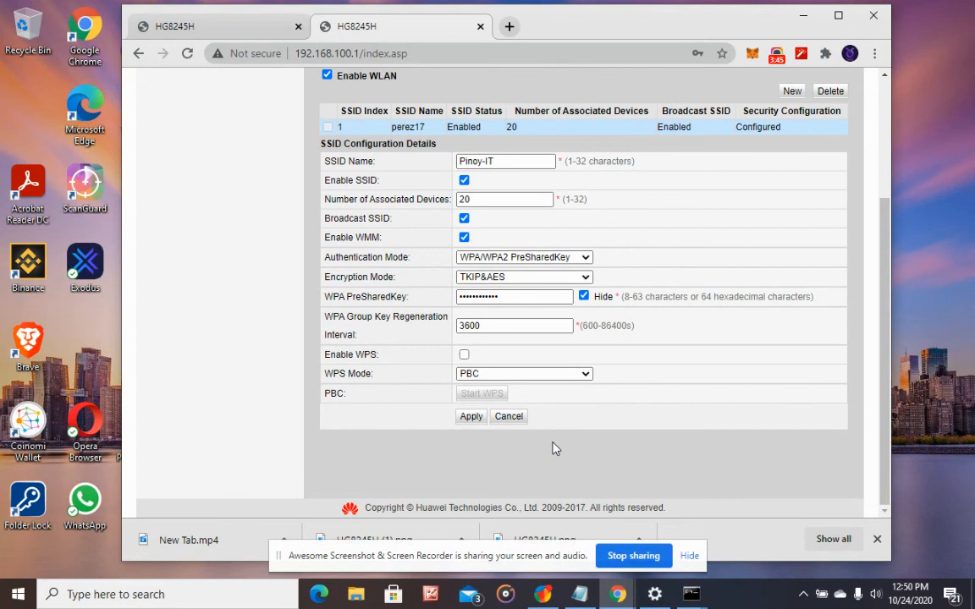
{"action": "mouse_move", "coordinate": [590, 452]}
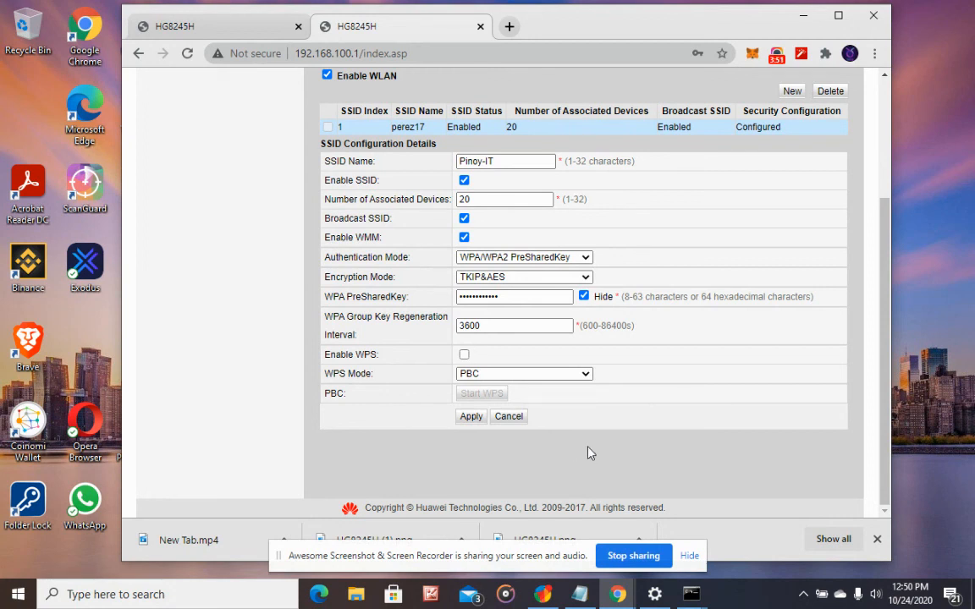
{"action": "mouse_move", "coordinate": [860, 376]}
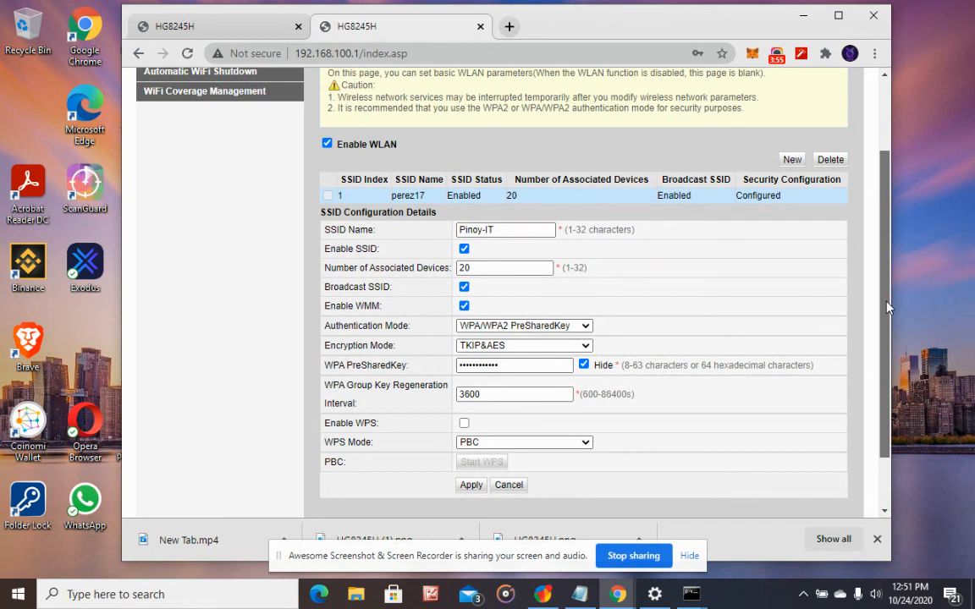
{"action": "mouse_move", "coordinate": [828, 415]}
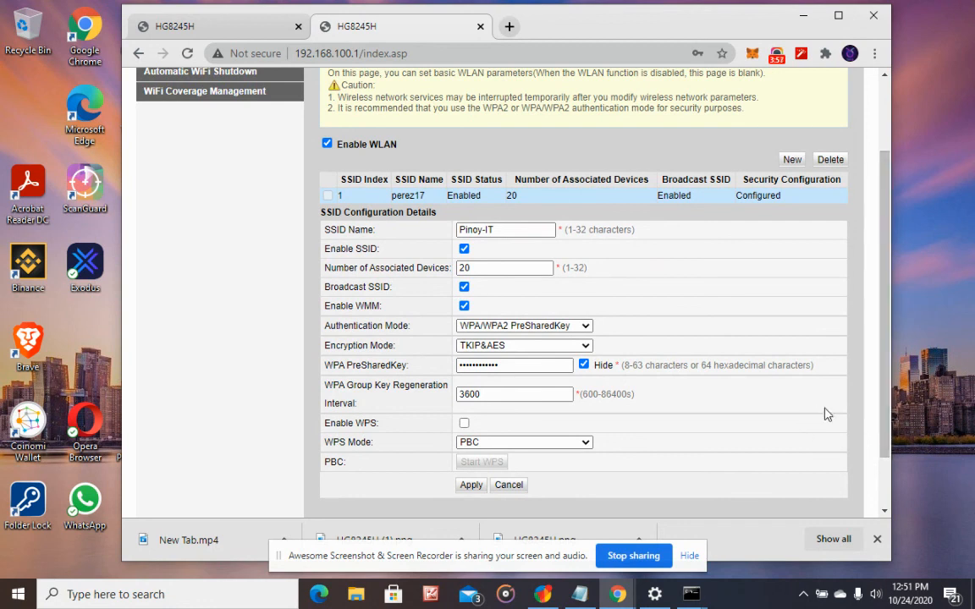
{"action": "mouse_move", "coordinate": [868, 398]}
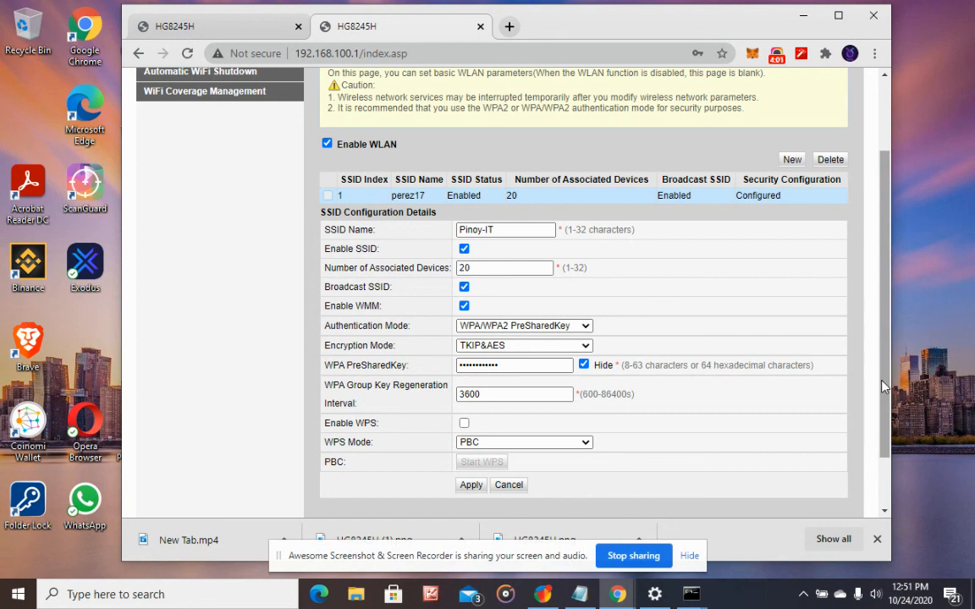
{"action": "scroll", "scroll_direction": "down", "scroll_amount": 3}
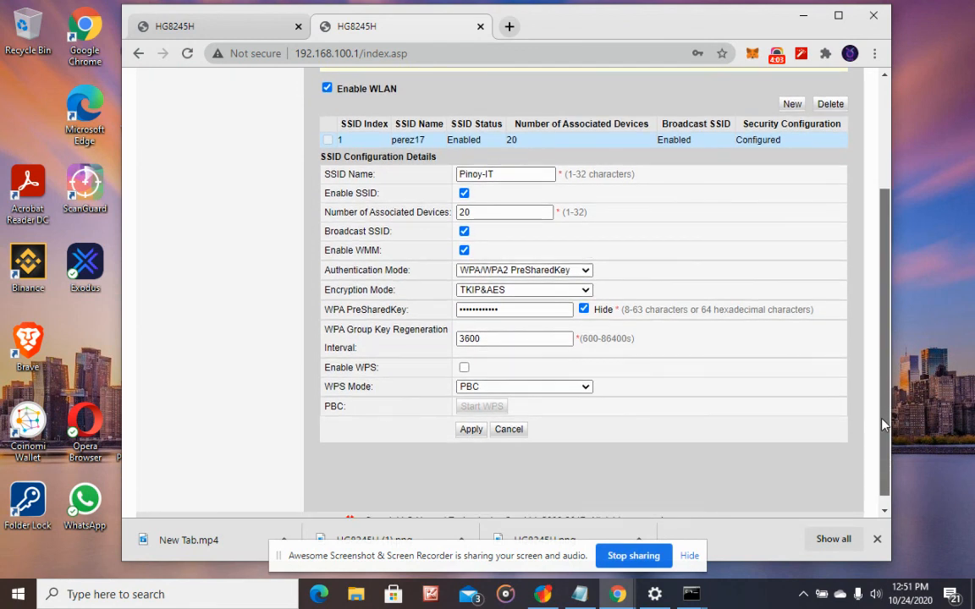